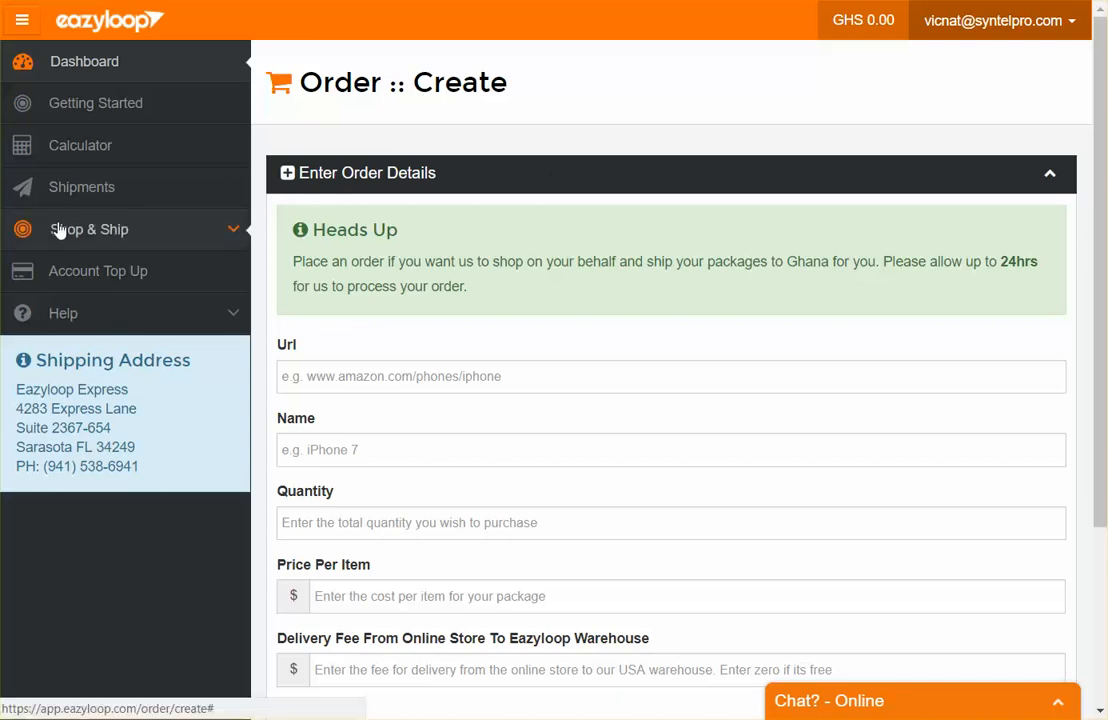
- Start a new Shop & Ship order to reach the New Order page
click(88, 228)
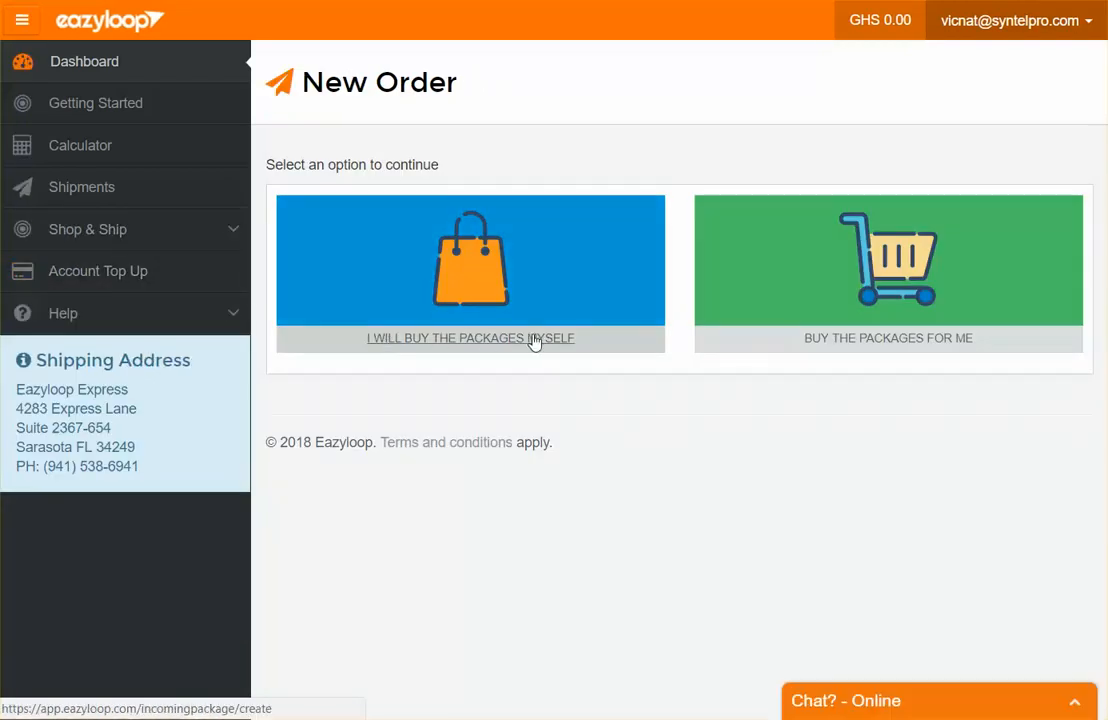
mouse_move(392, 284)
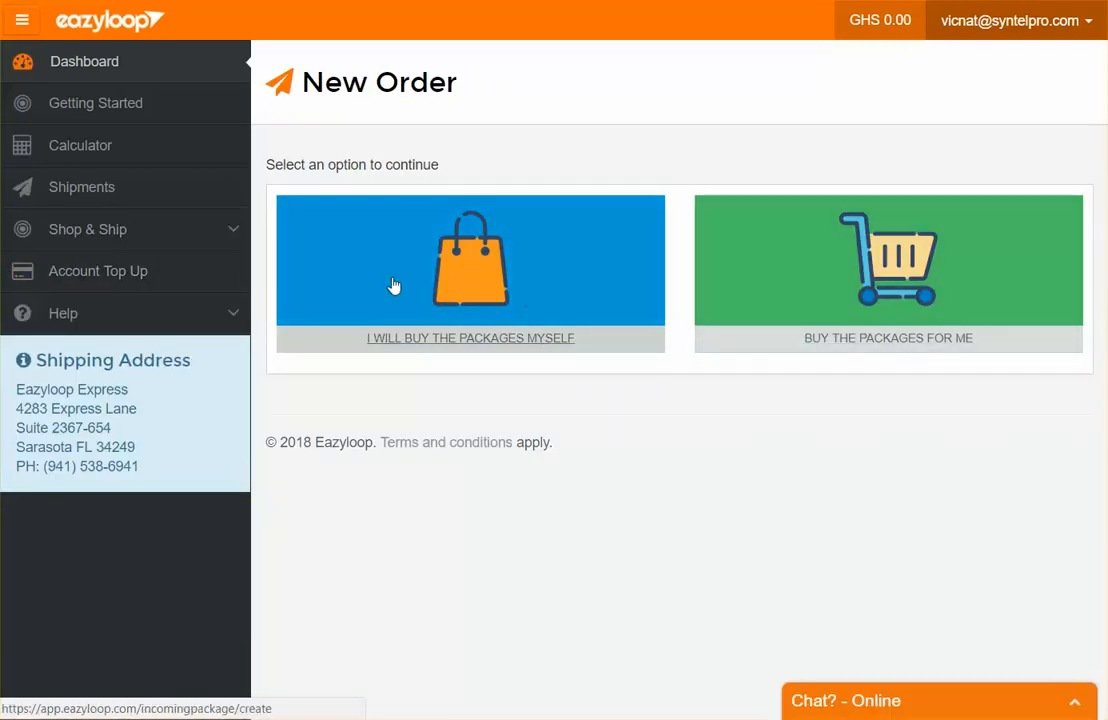
click(470, 272)
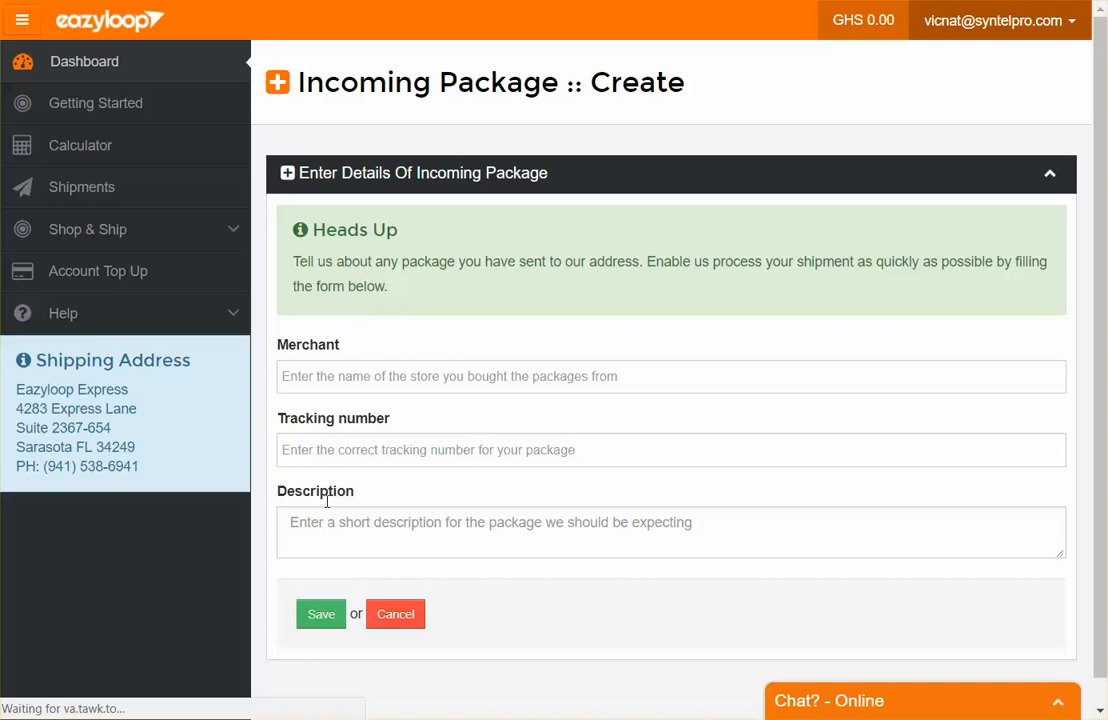
mouse_move(308, 656)
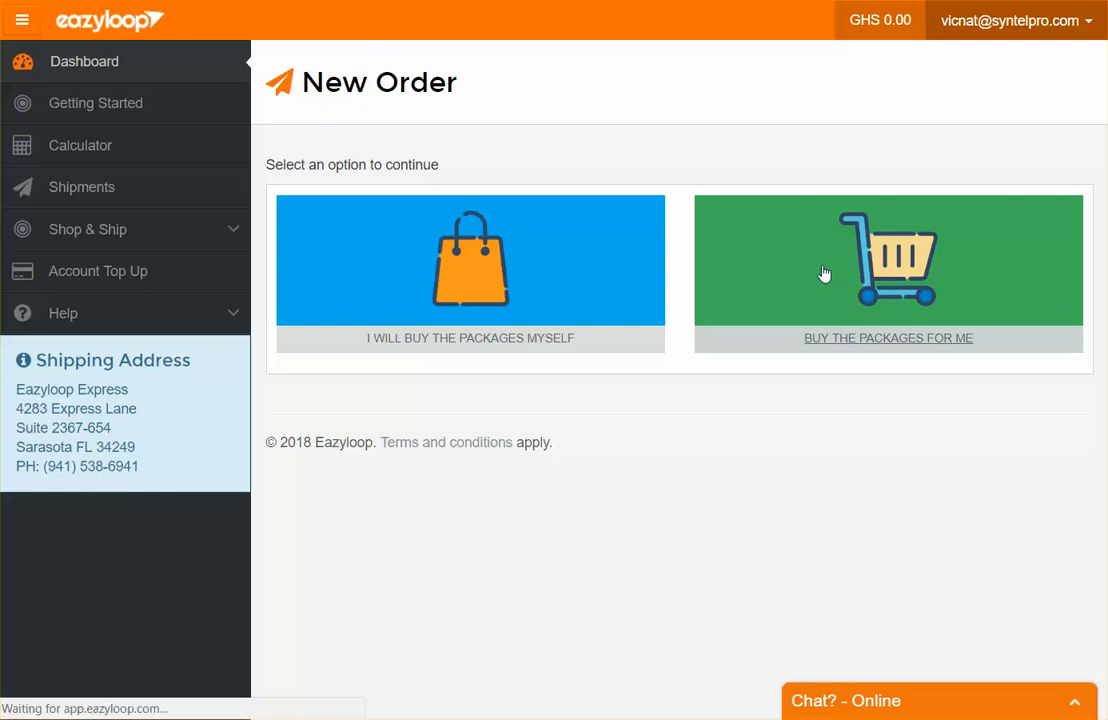
- Choose 'Buy the packages for me' and look over the Order Create form
click(888, 272)
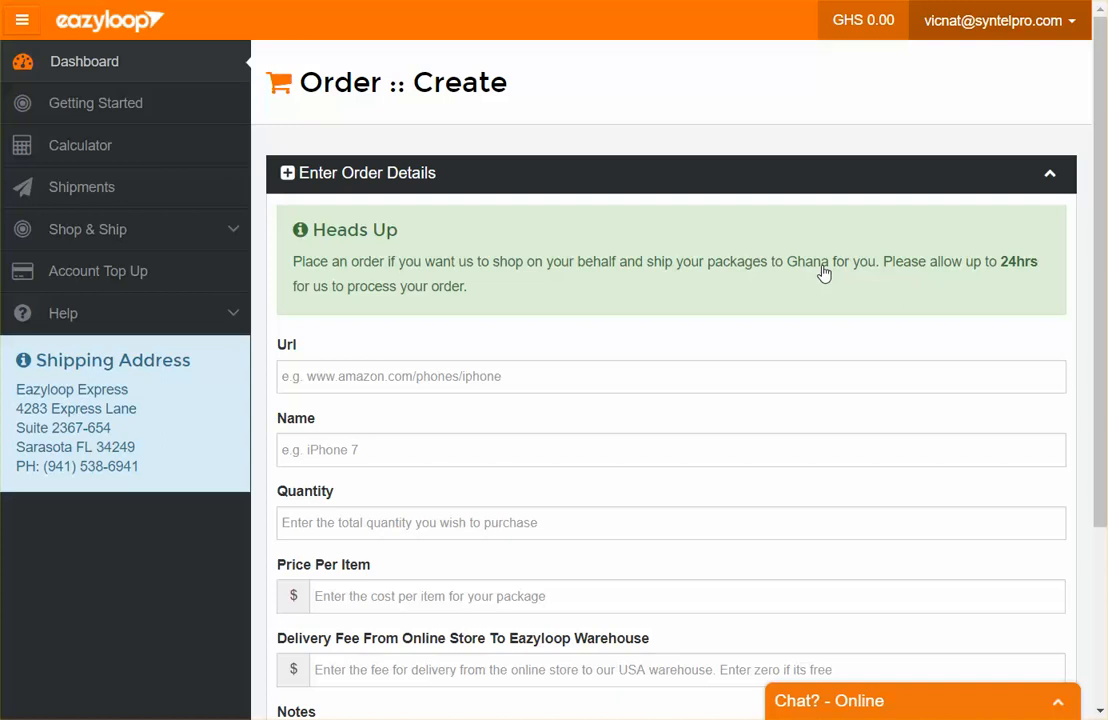
scroll(down, 3)
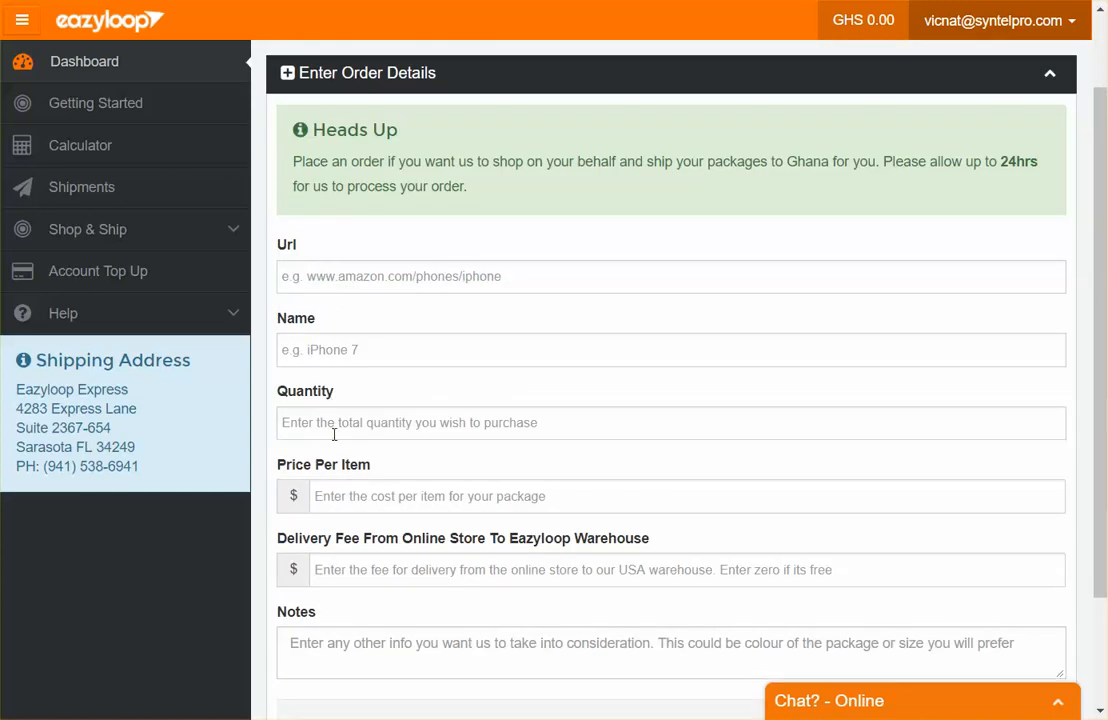
mouse_move(468, 554)
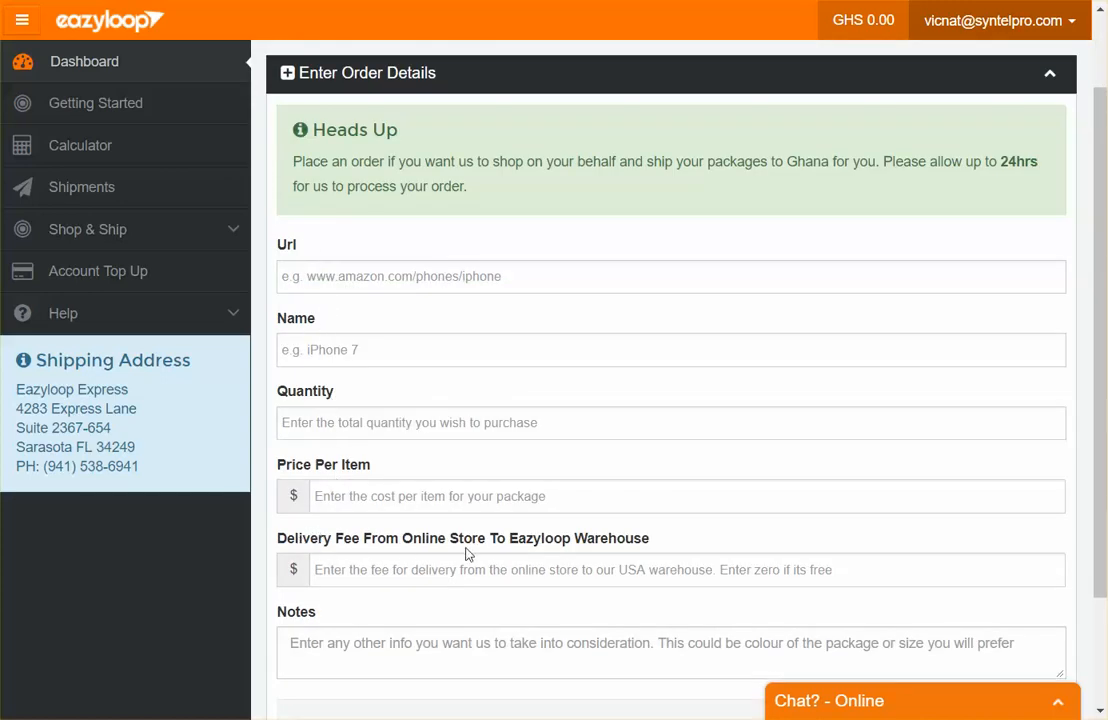
mouse_move(380, 560)
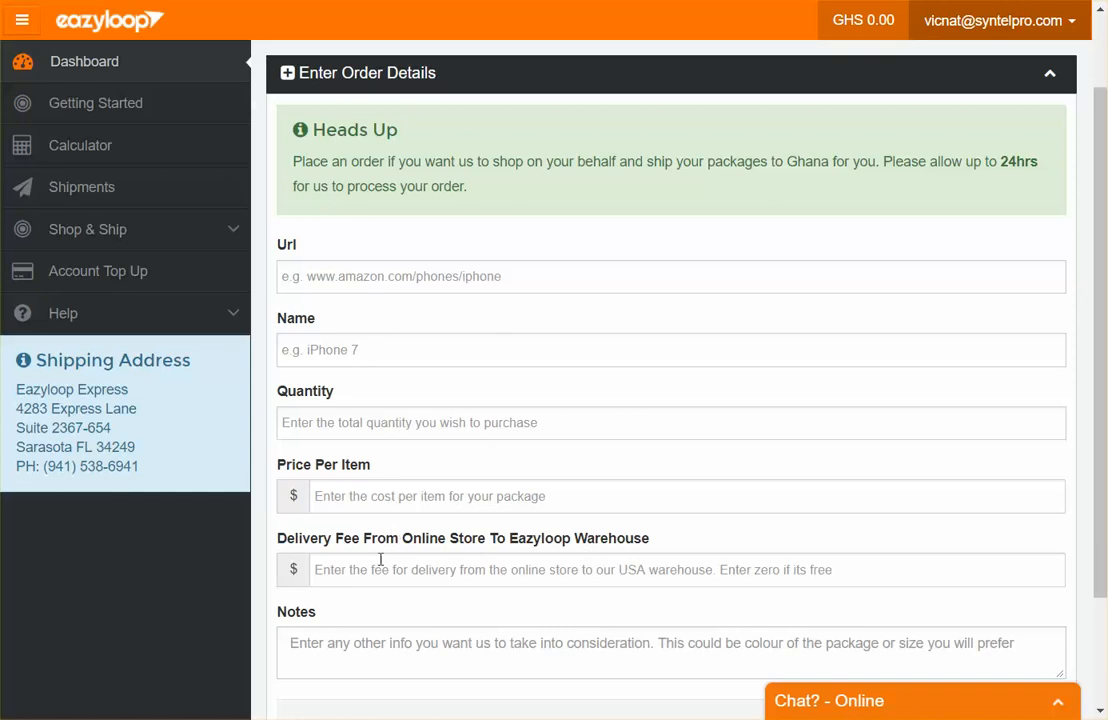
mouse_move(348, 628)
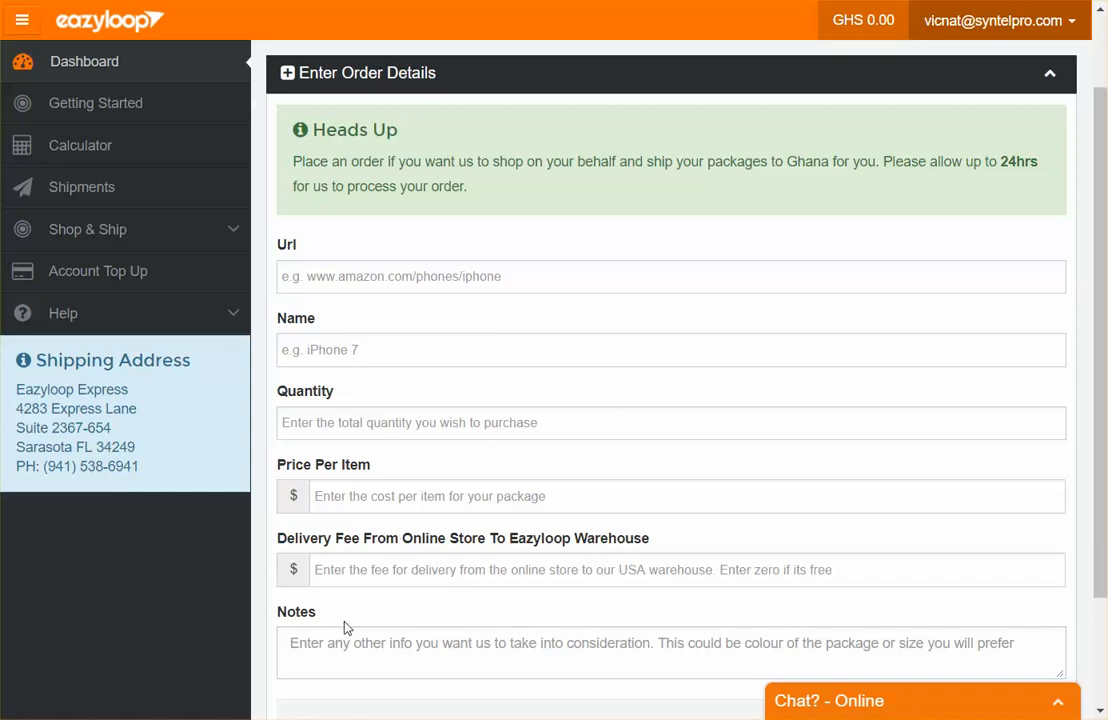
scroll(down, 3)
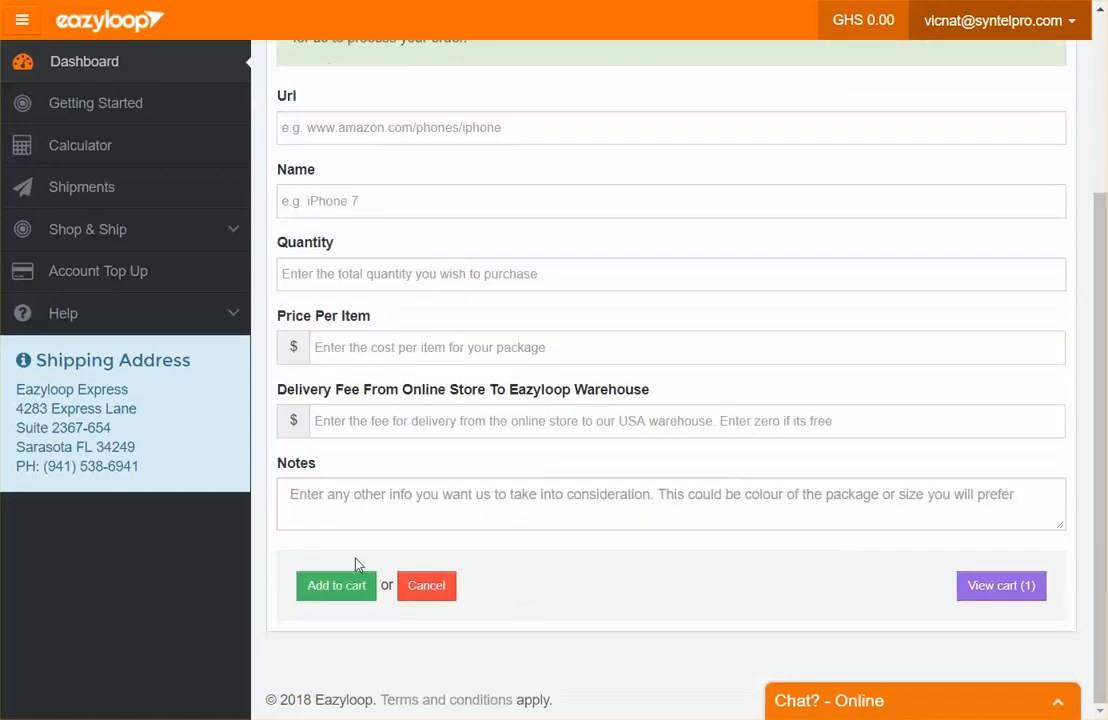
scroll(up, 3)
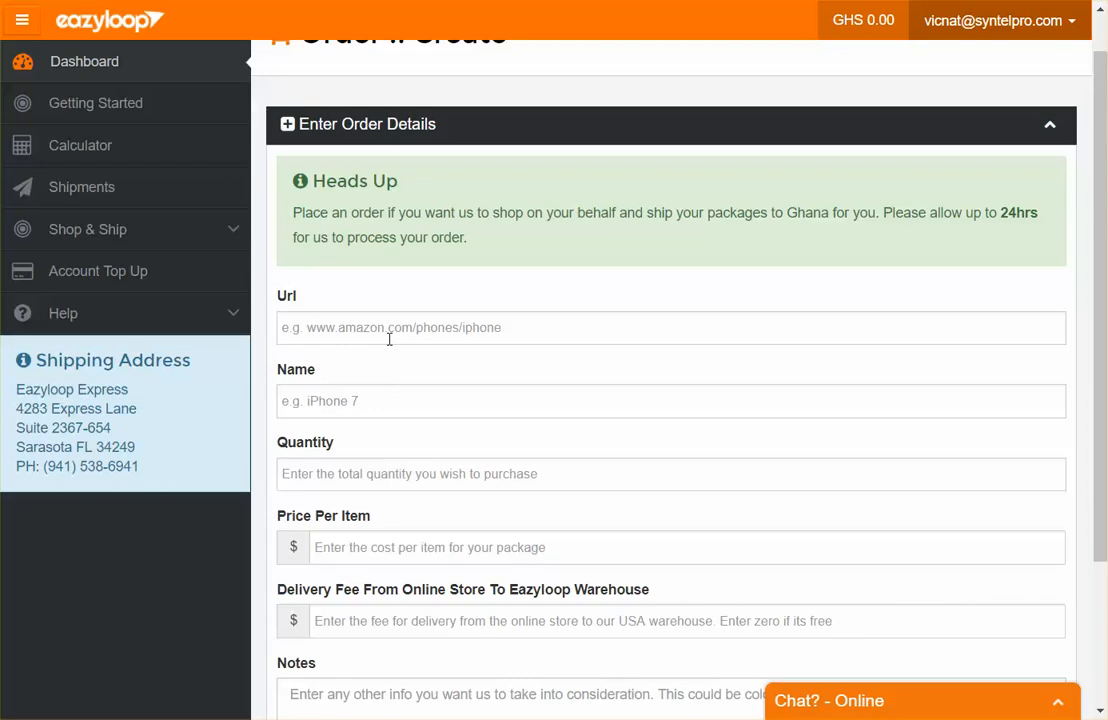
mouse_move(80, 144)
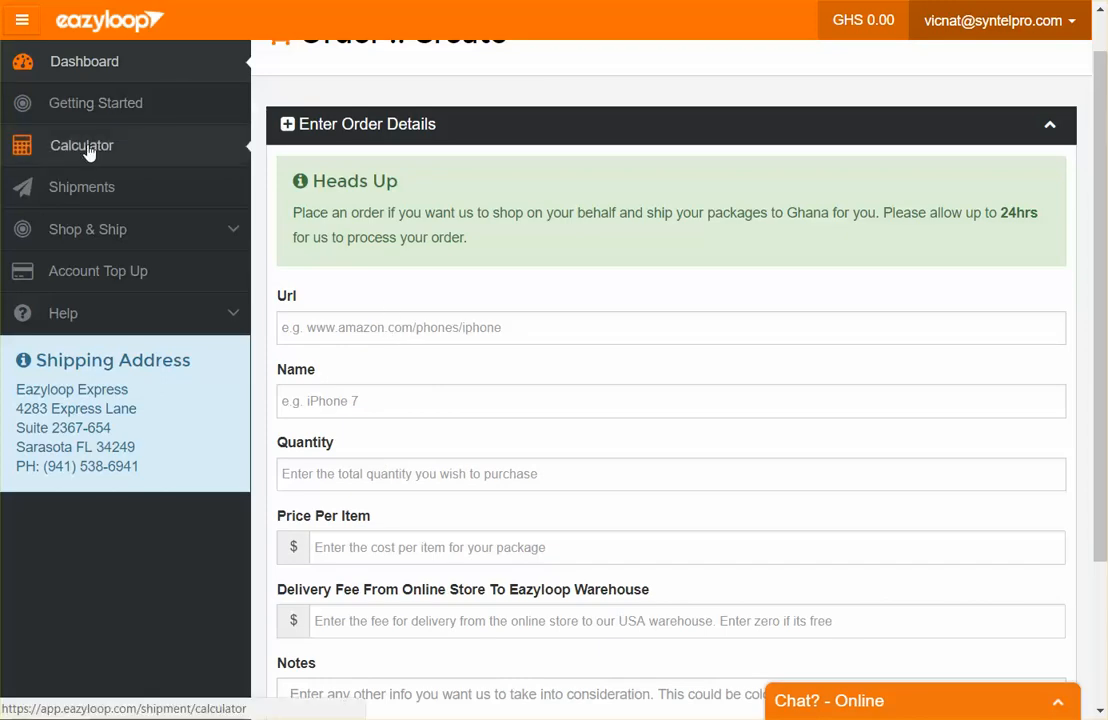
- In the shipping calculator, set cost 100 and package type Mobile Phone - Mid End
click(80, 144)
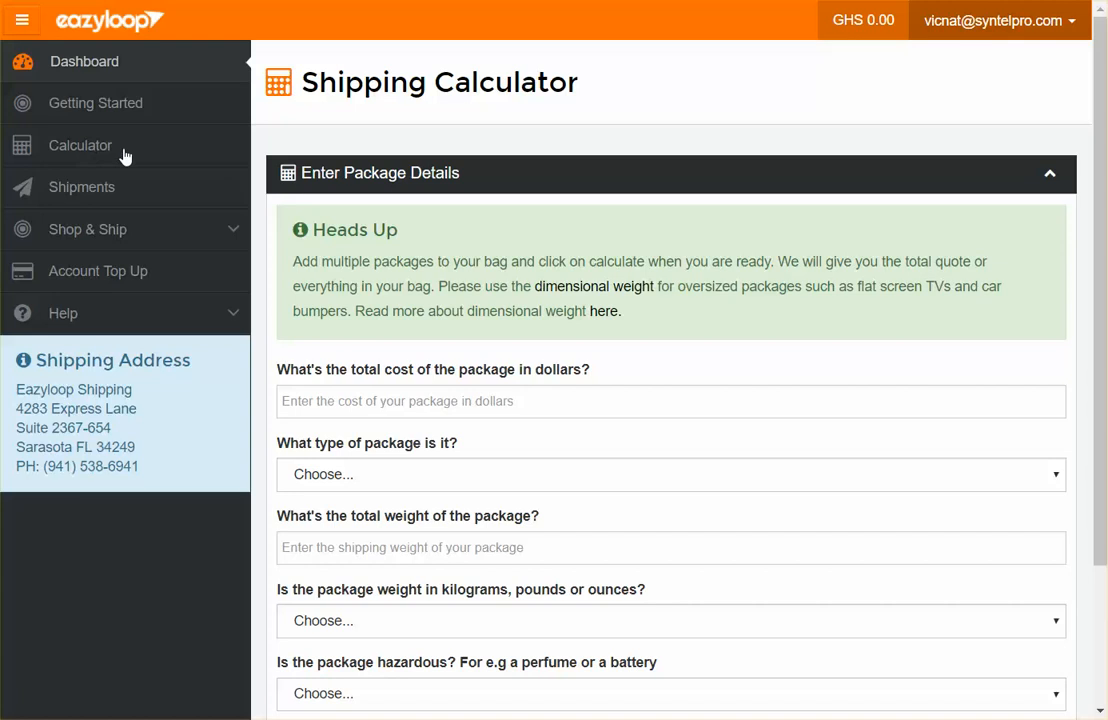
scroll(down, 3)
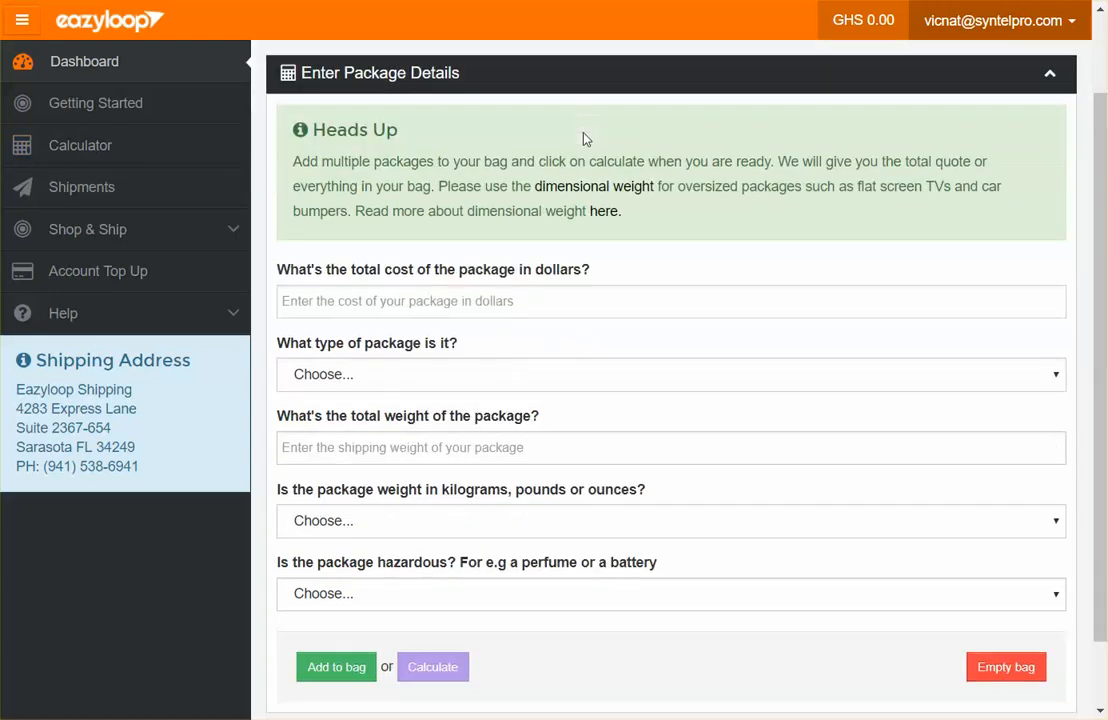
click(670, 300)
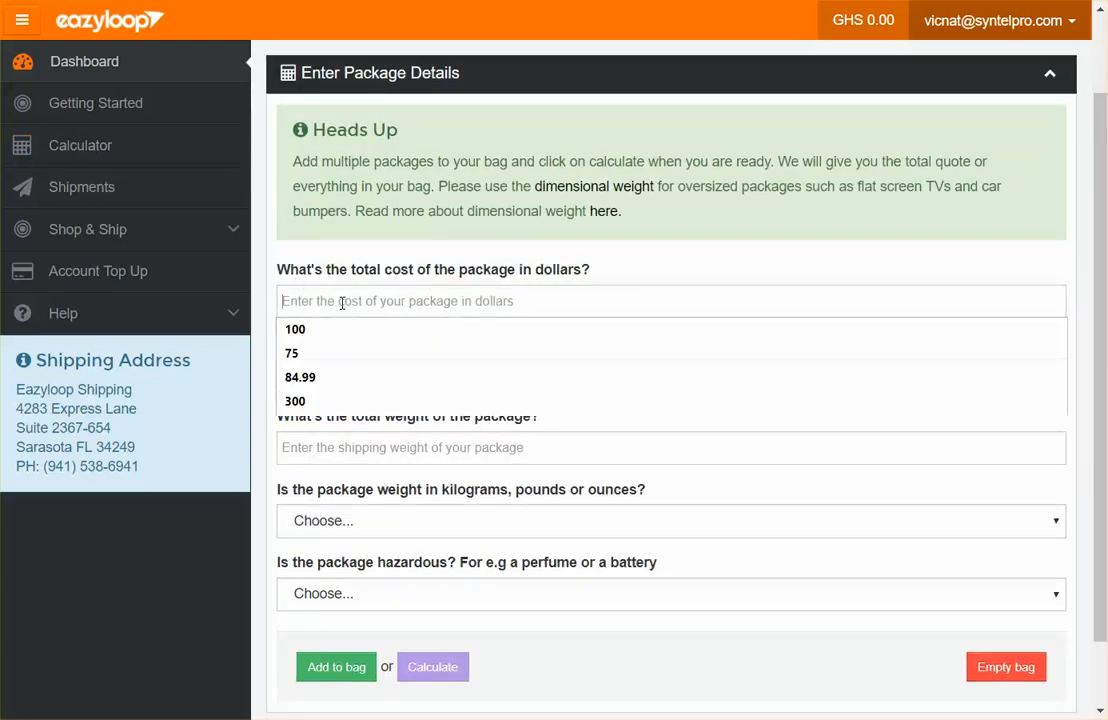
click(296, 328)
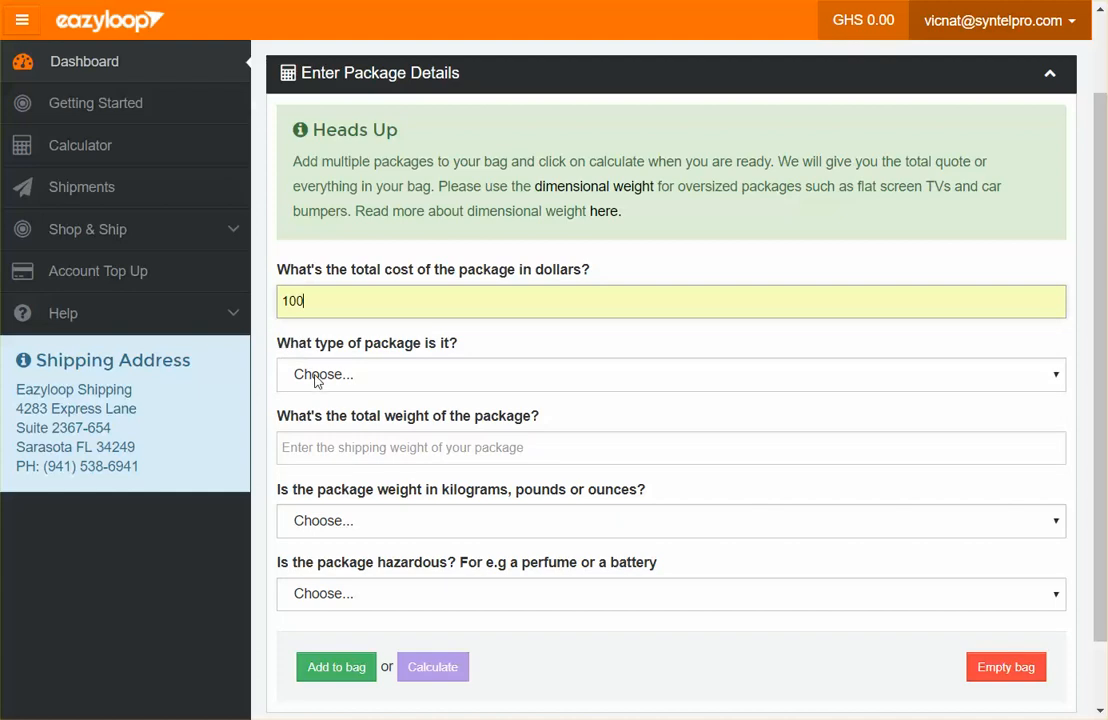
click(670, 374)
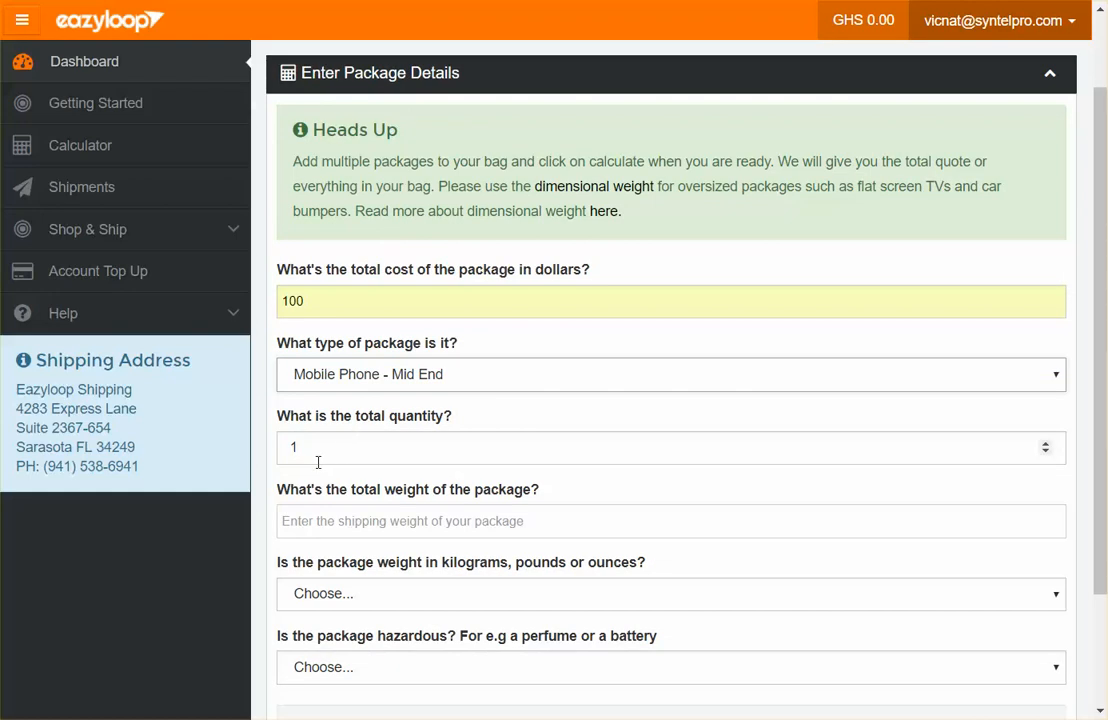
- Set weight 3 in Pounds (lbs) and mark the package as not hazardous
click(670, 520)
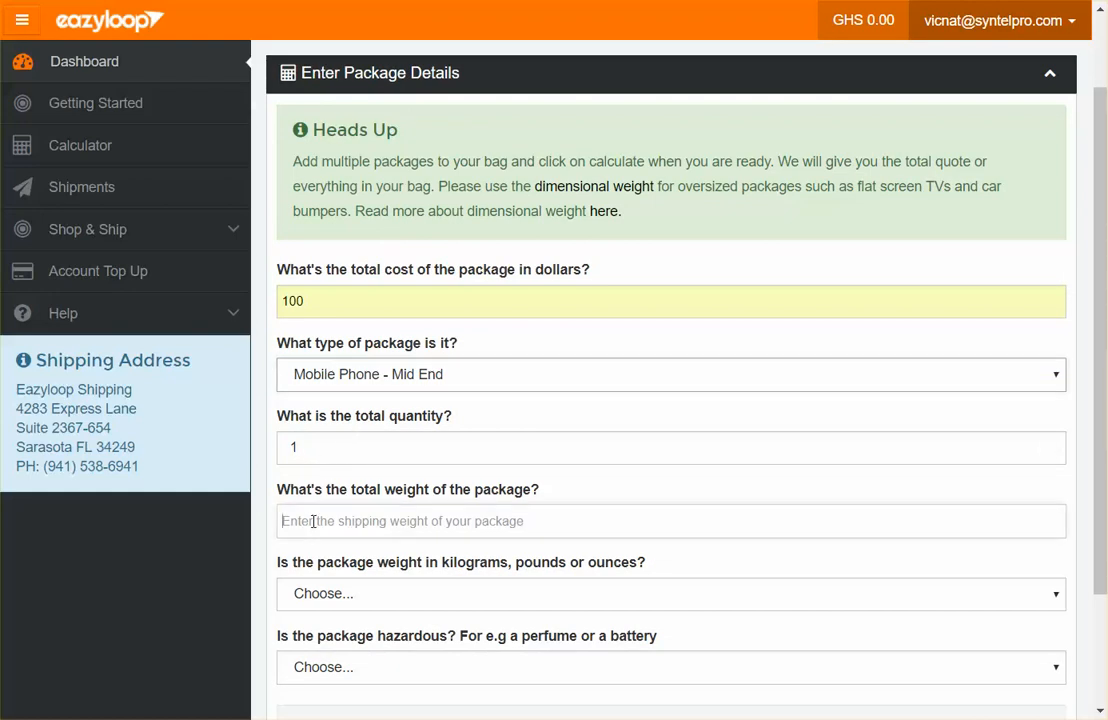
text(3)
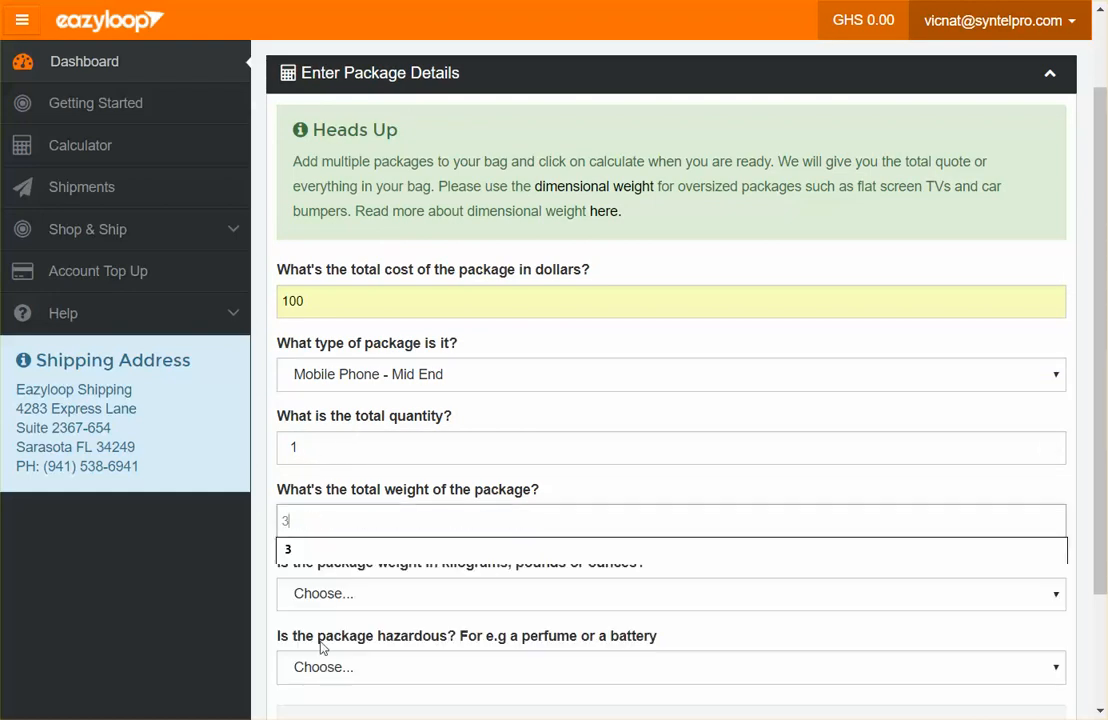
click(670, 592)
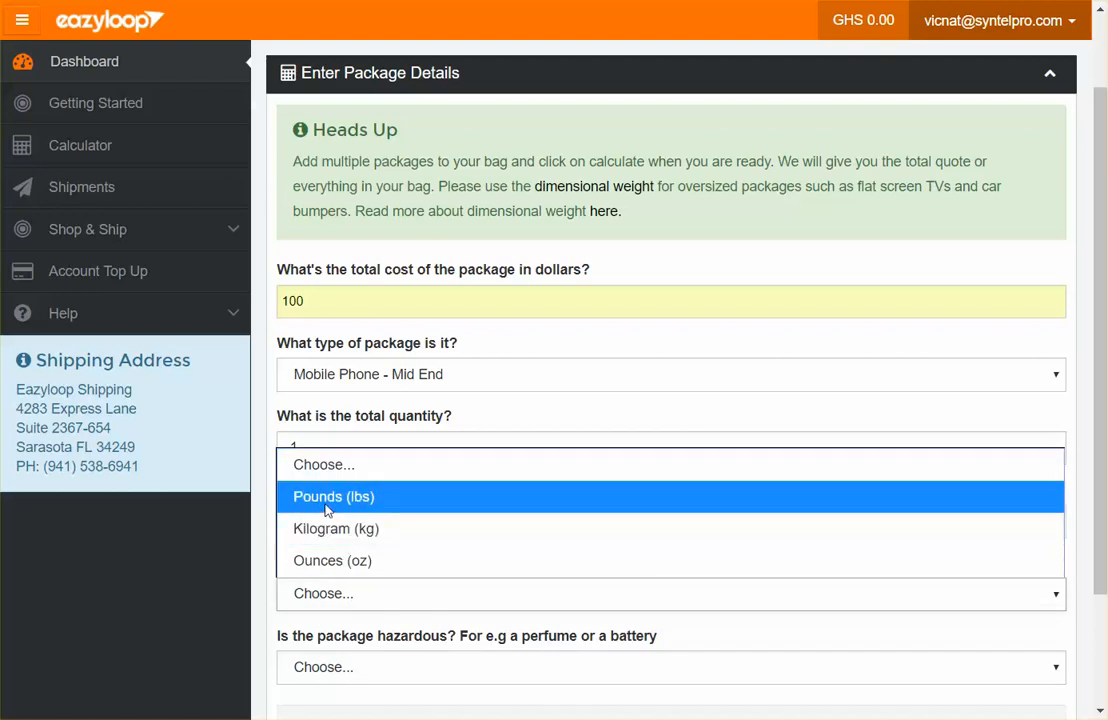
click(334, 496)
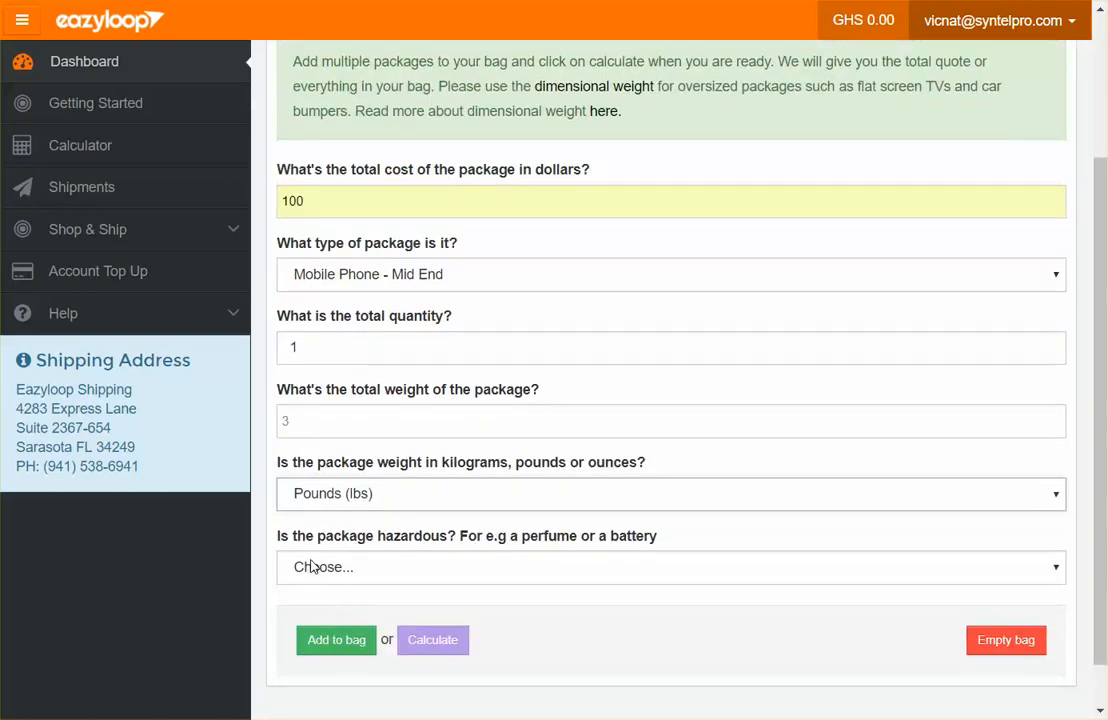
click(670, 568)
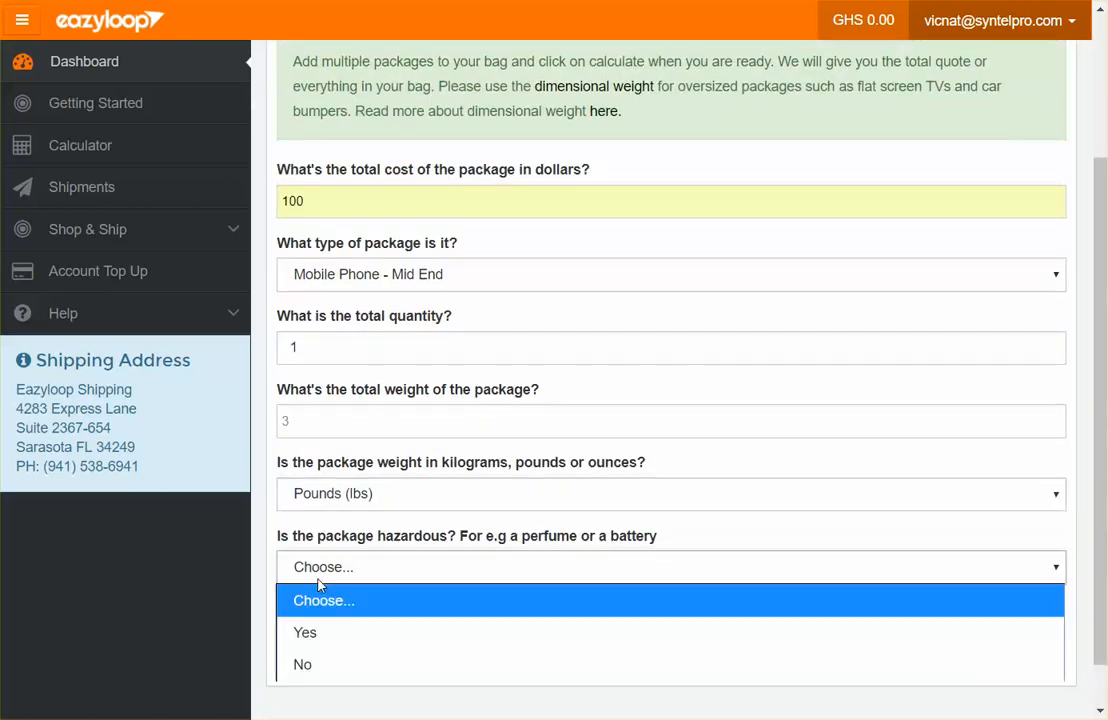
click(302, 664)
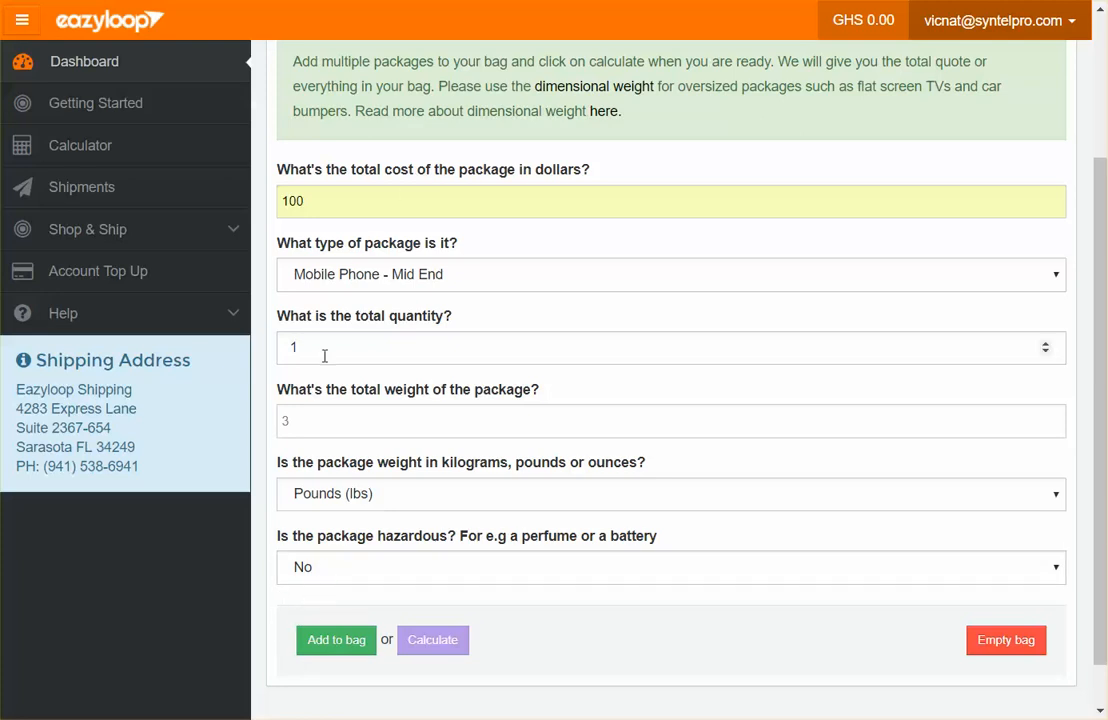
- Add the mobile phone package to the bag
click(336, 640)
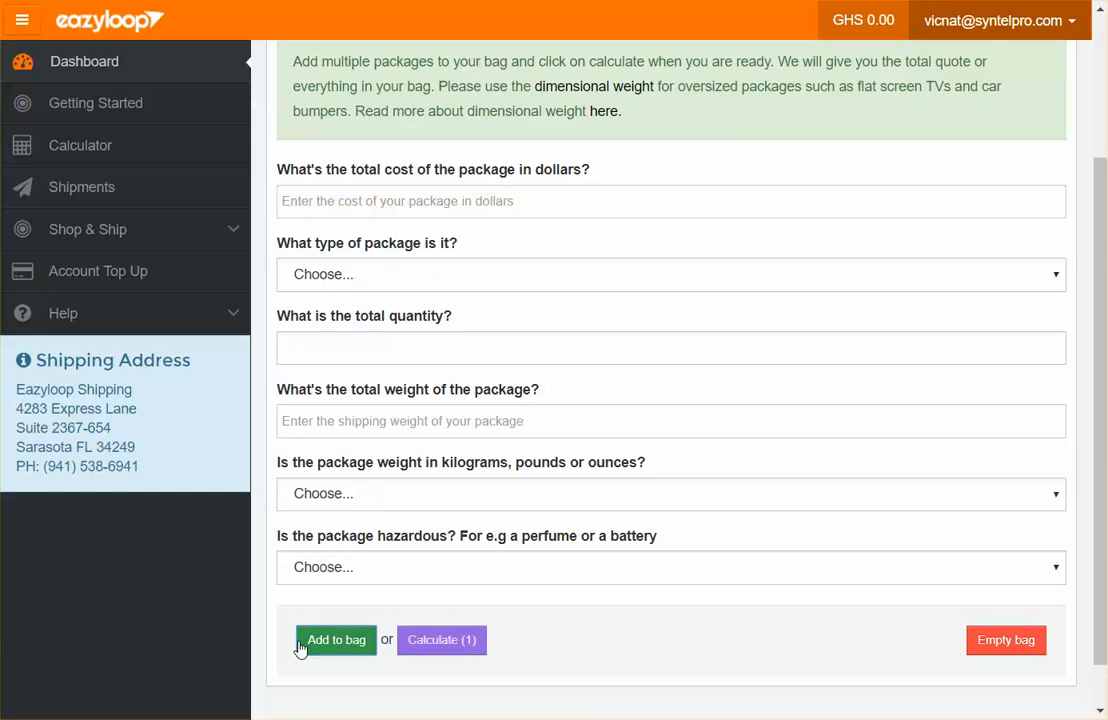
mouse_move(268, 356)
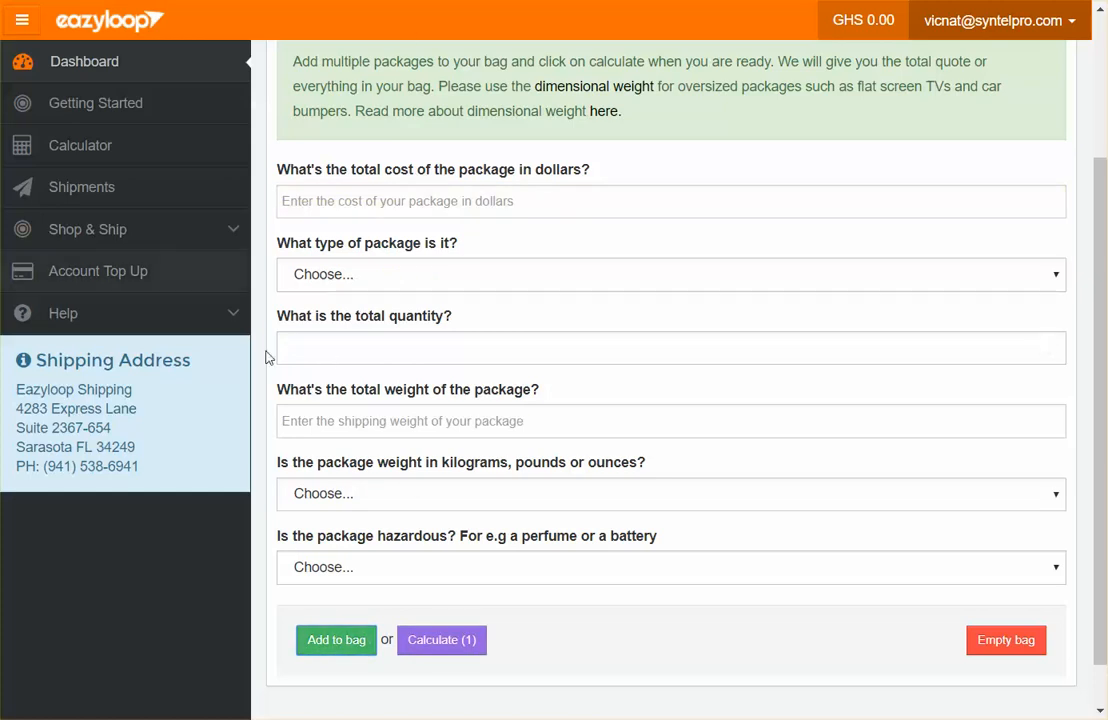
mouse_move(470, 662)
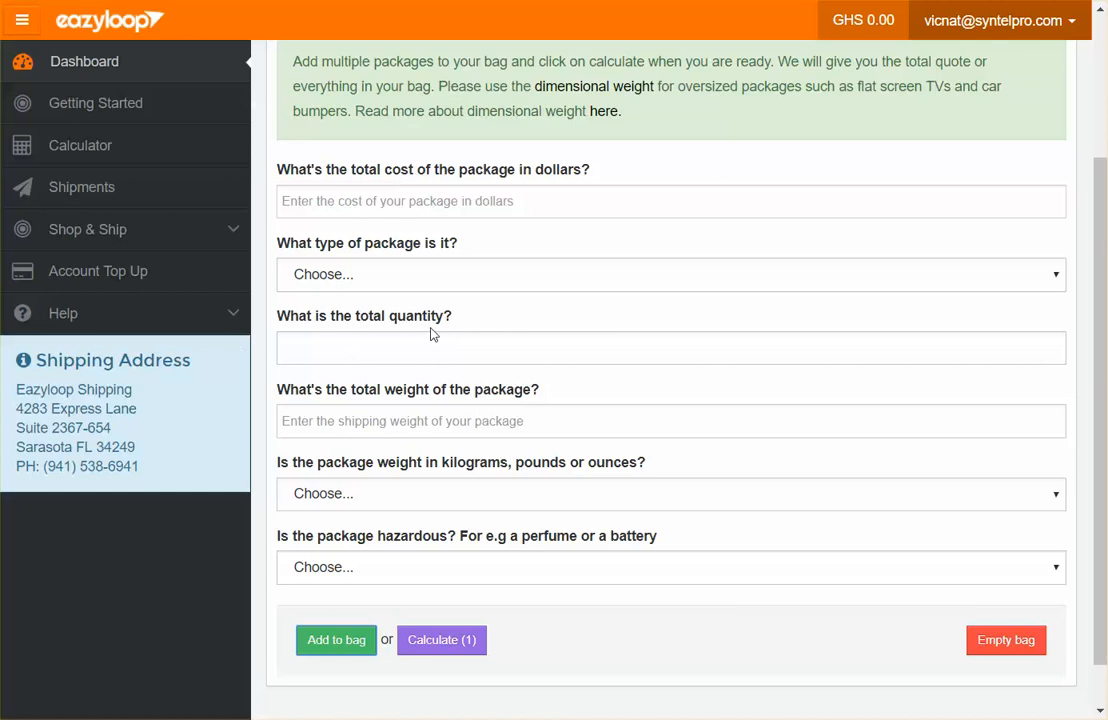
mouse_move(440, 640)
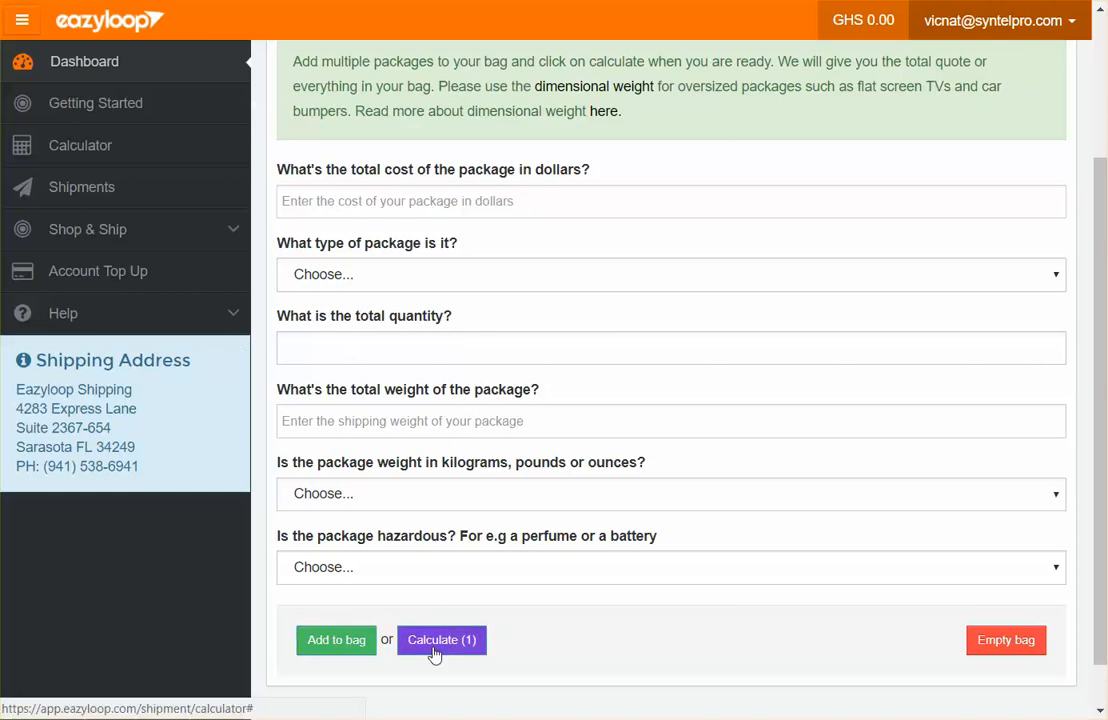
- Calculate the quote for the one bagged package, totalling GHS 511.32
click(440, 640)
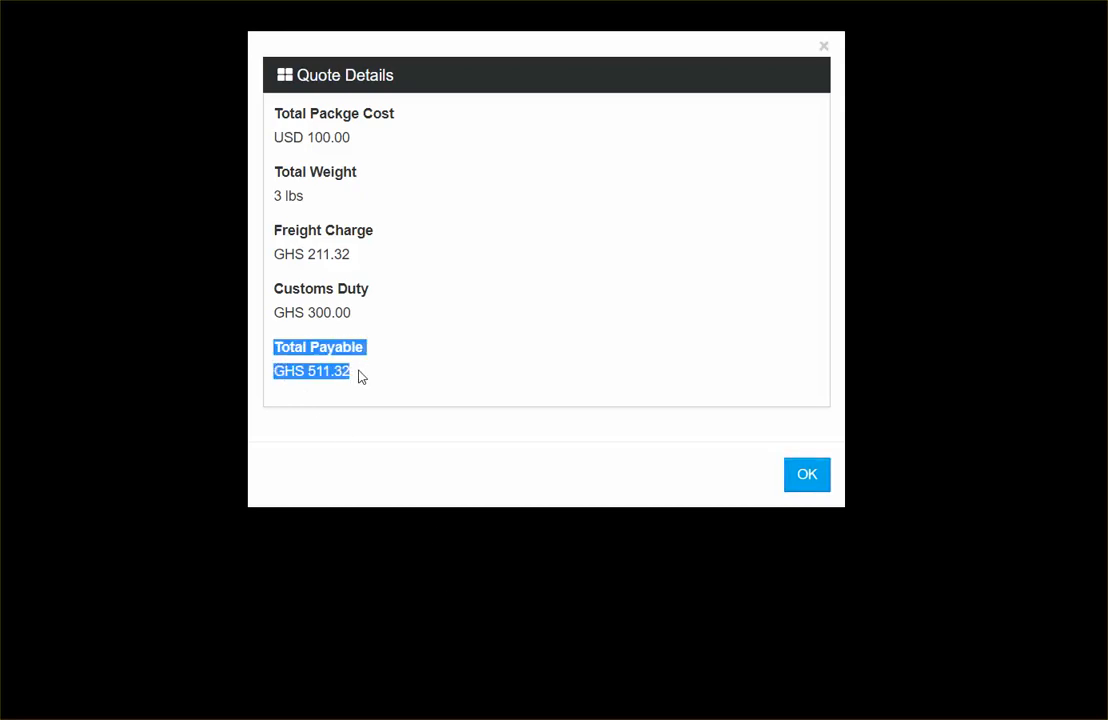
- Dismiss the Quote Details popup with OK
click(808, 474)
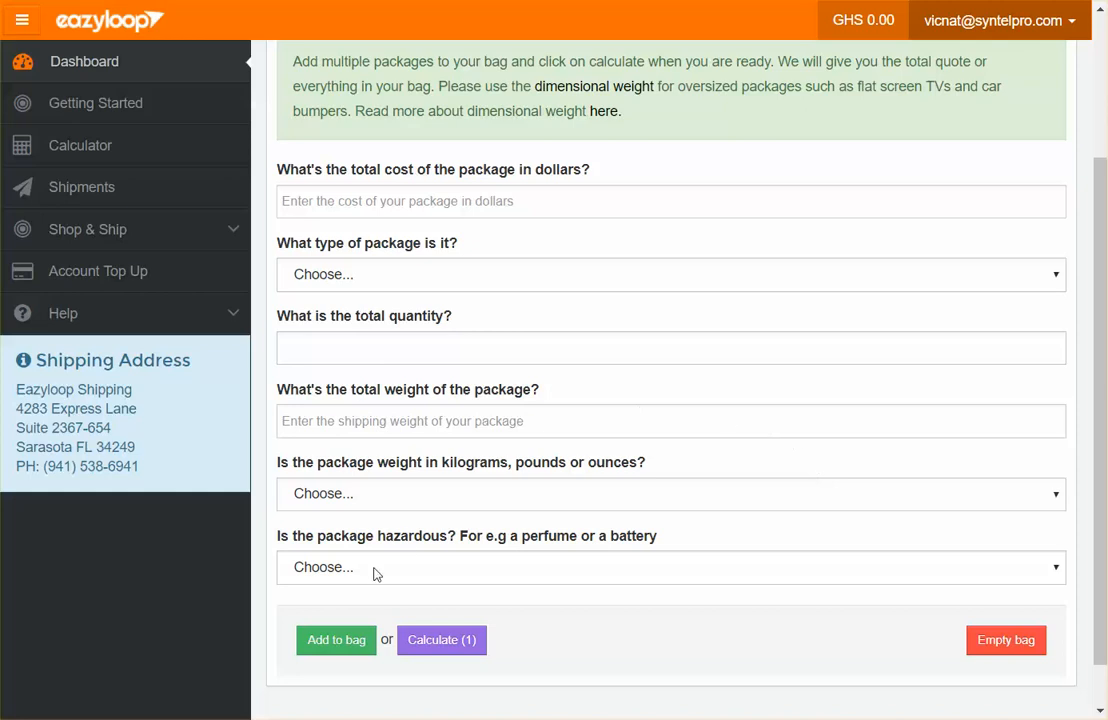
mouse_move(270, 620)
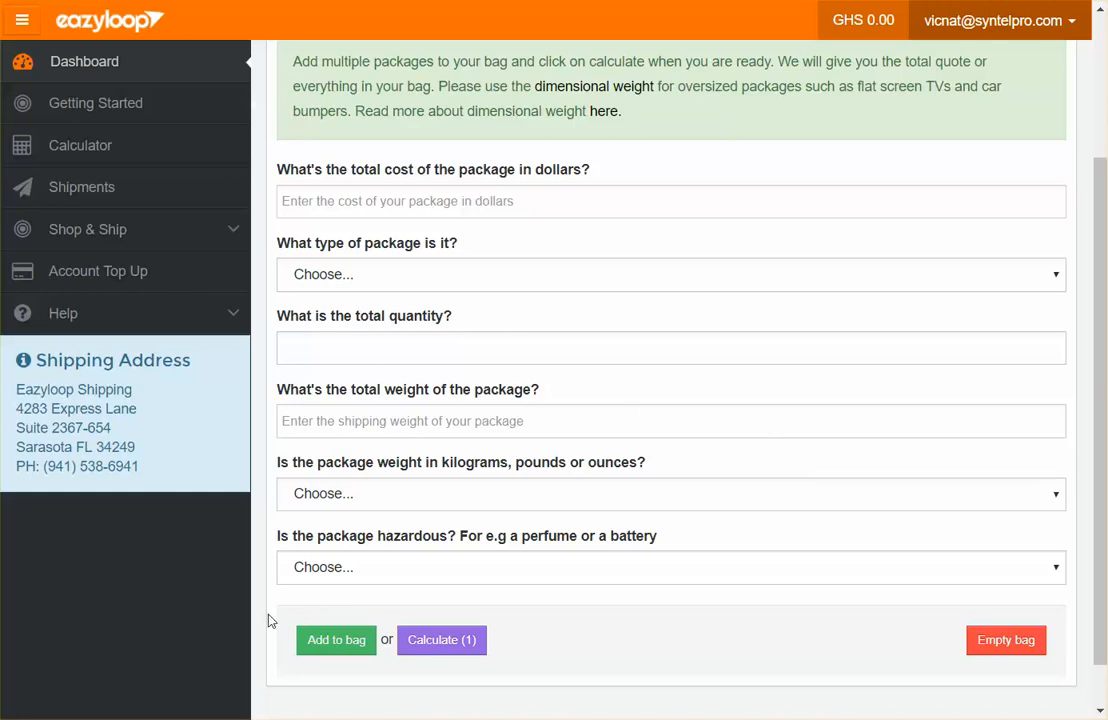